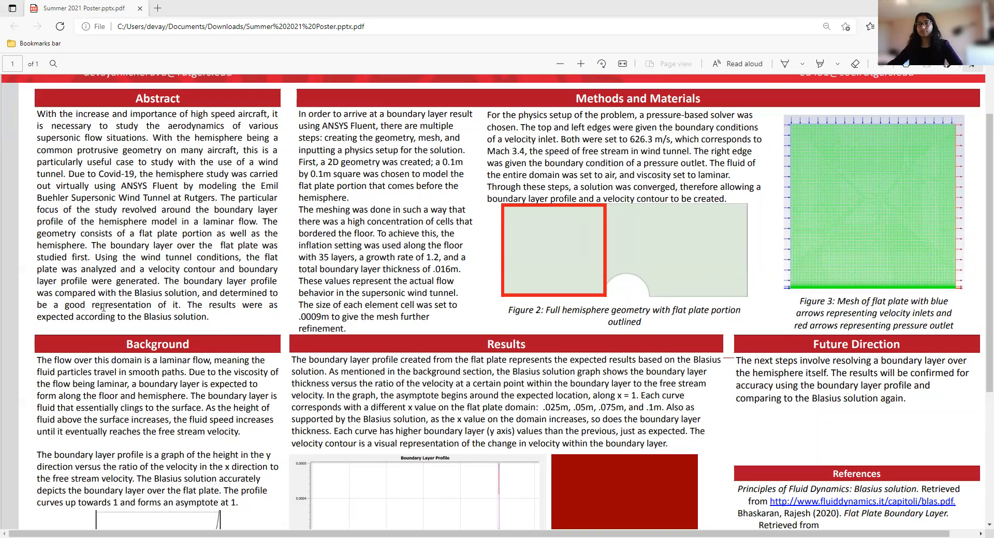
scroll("down", 3)
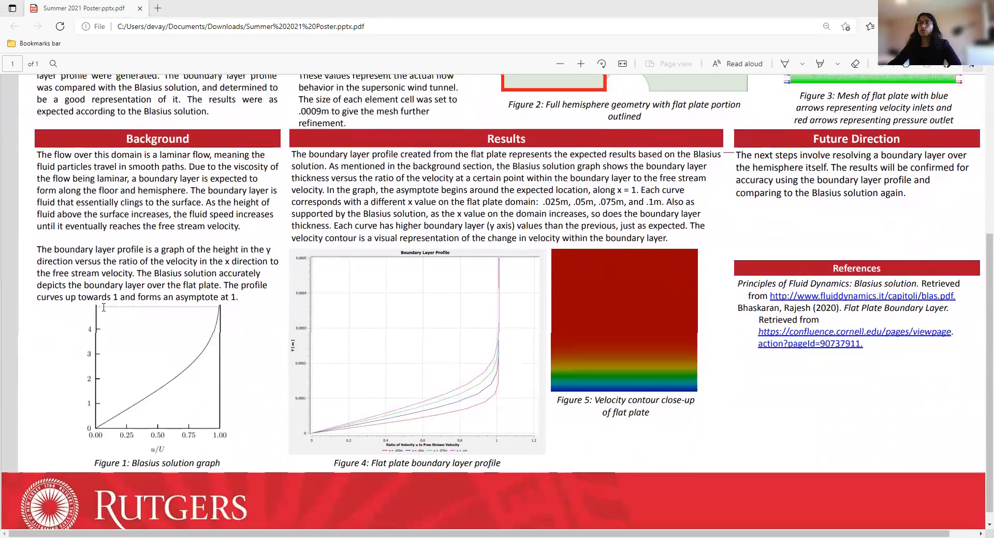
scroll("down", 3)
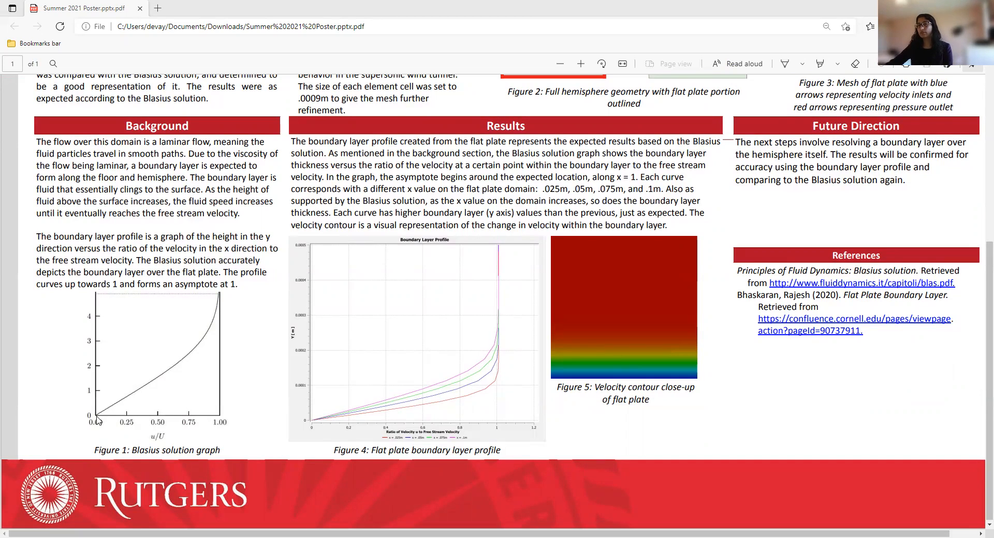
mouse_move(215, 302)
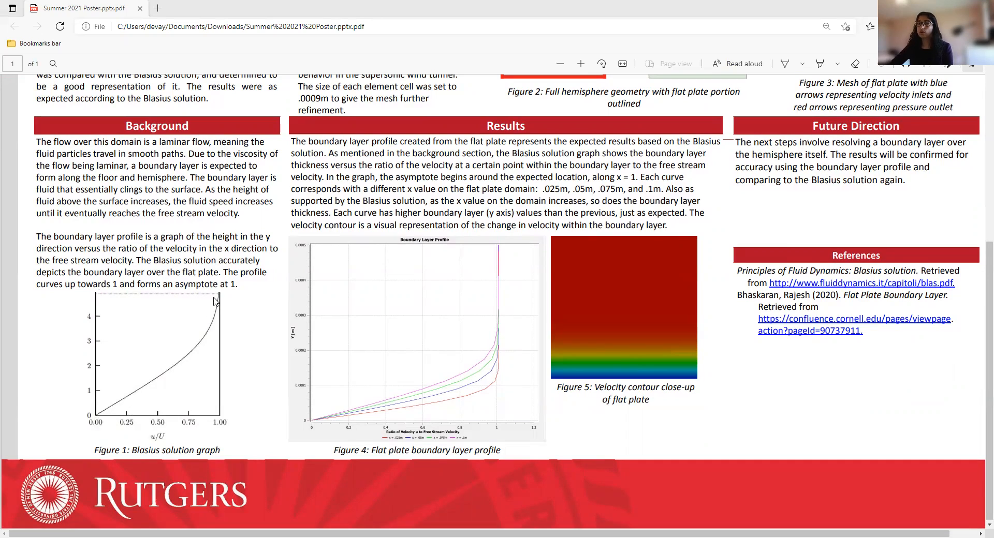
mouse_move(223, 348)
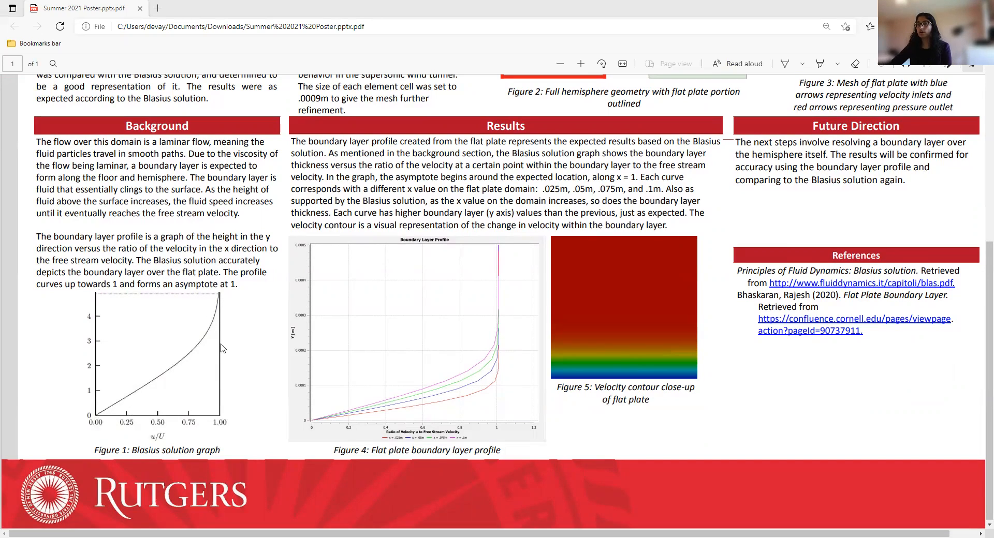
mouse_move(218, 359)
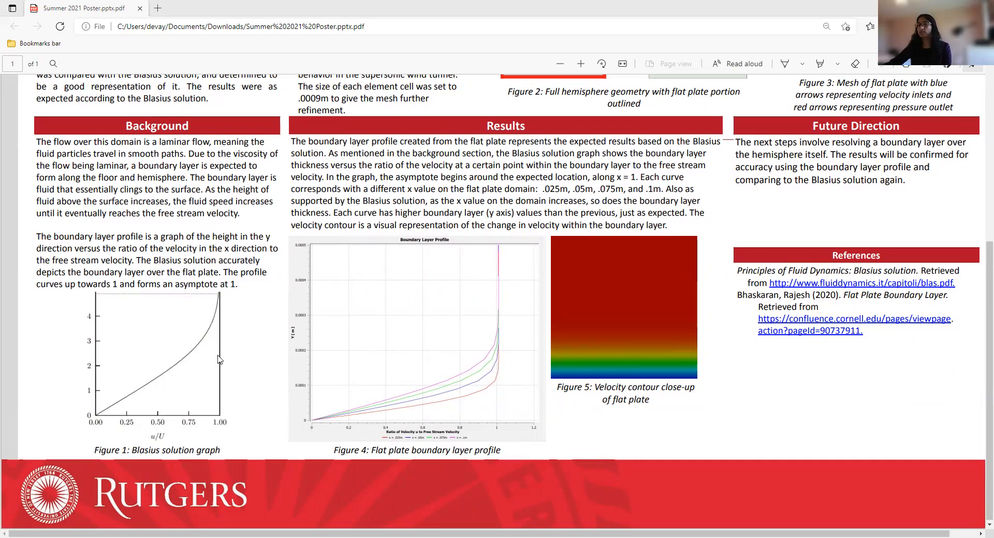
mouse_move(364, 270)
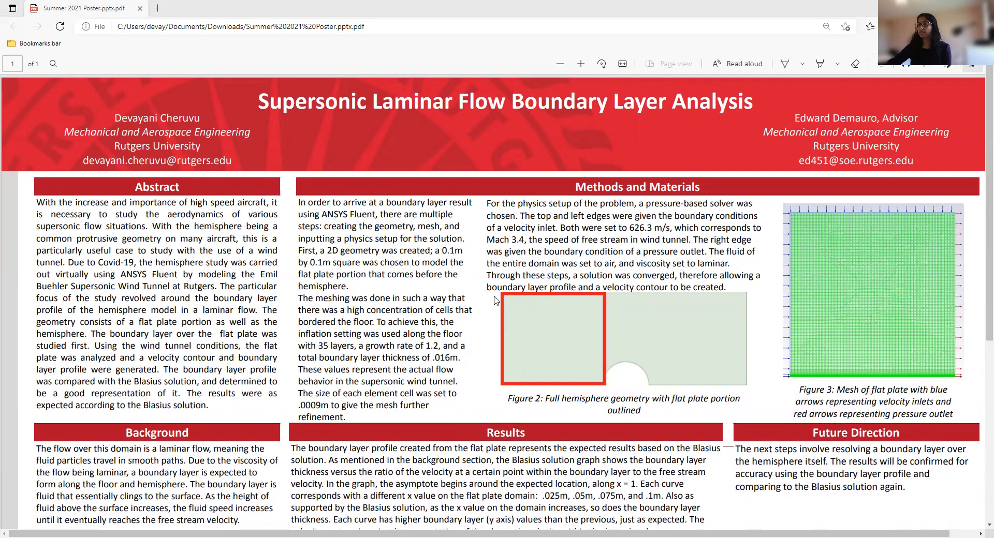
mouse_move(723, 354)
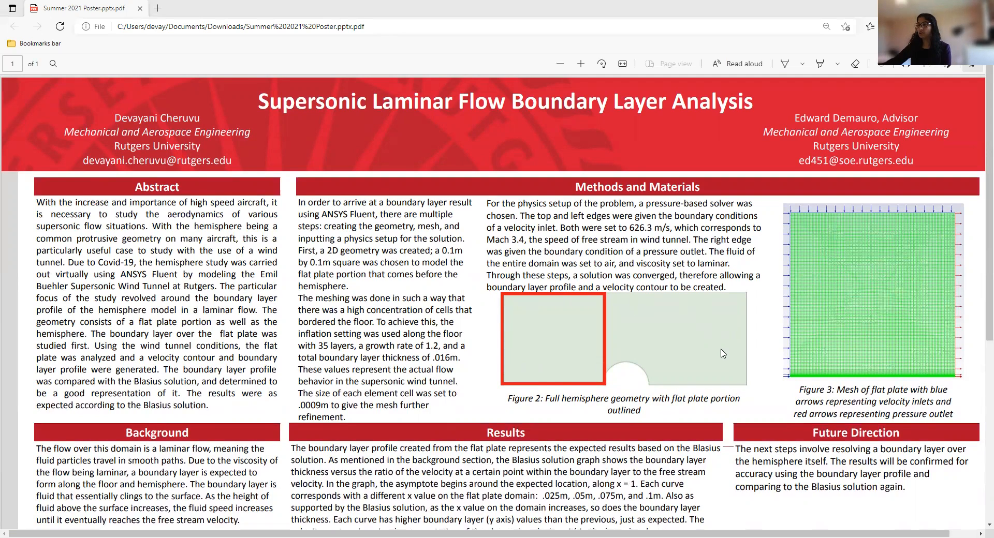
mouse_move(639, 298)
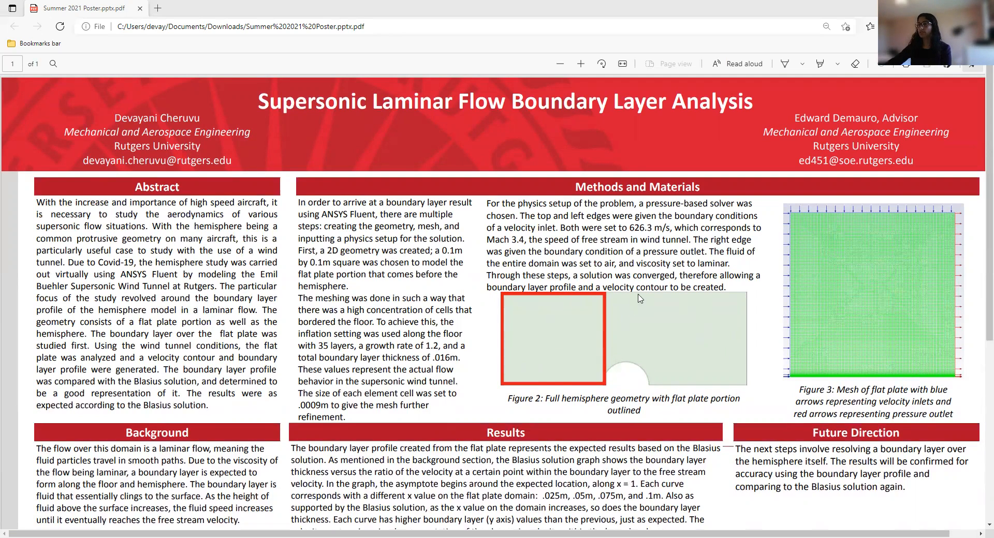
mouse_move(555, 308)
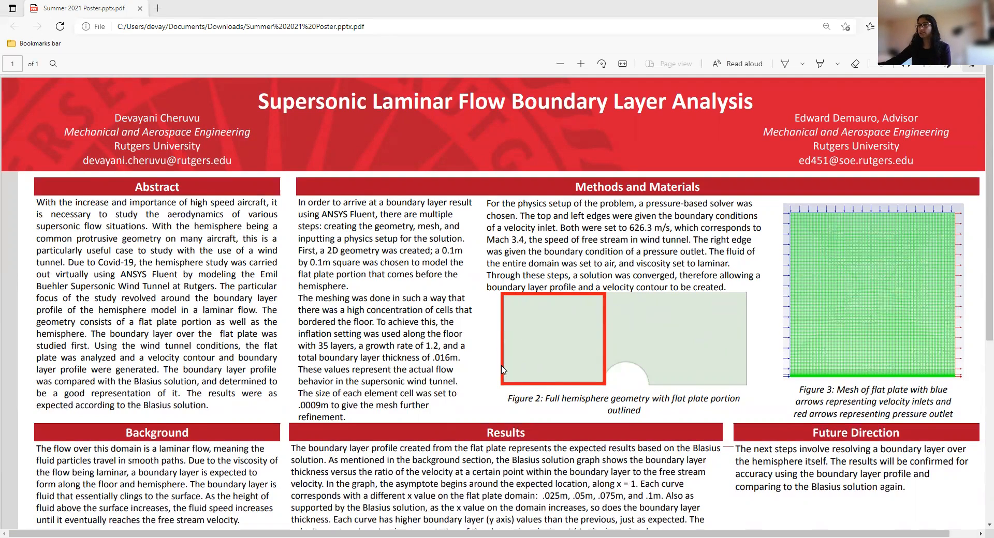
mouse_move(596, 373)
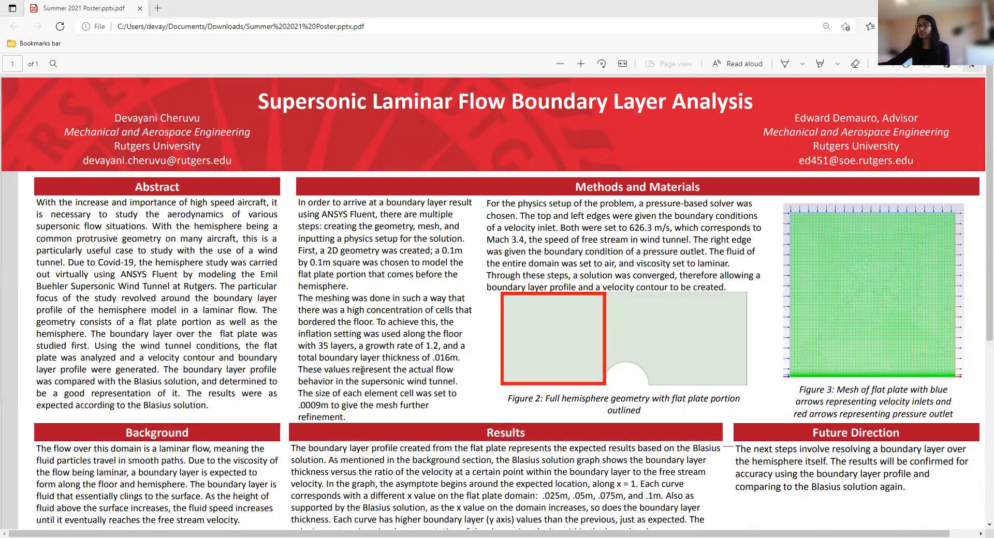
mouse_move(488, 365)
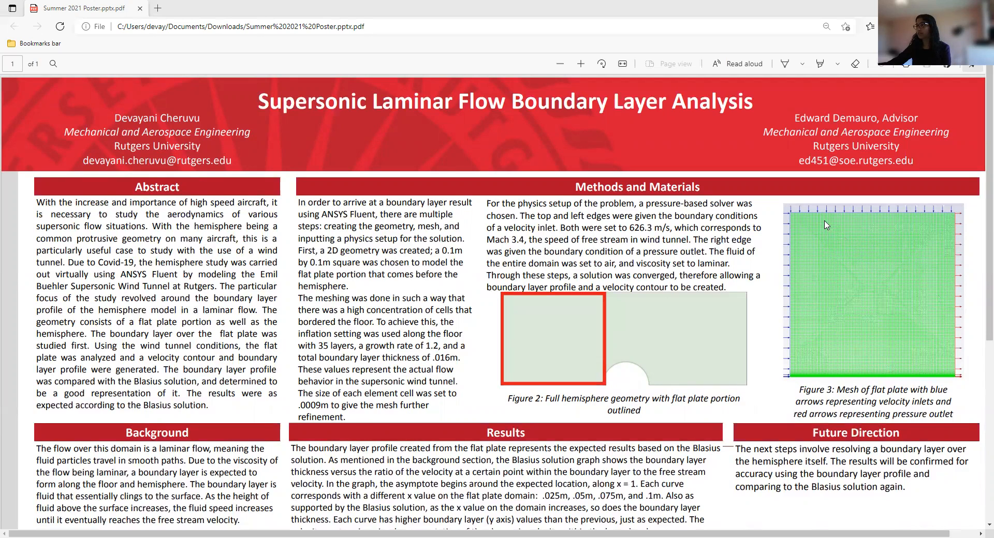
mouse_move(840, 345)
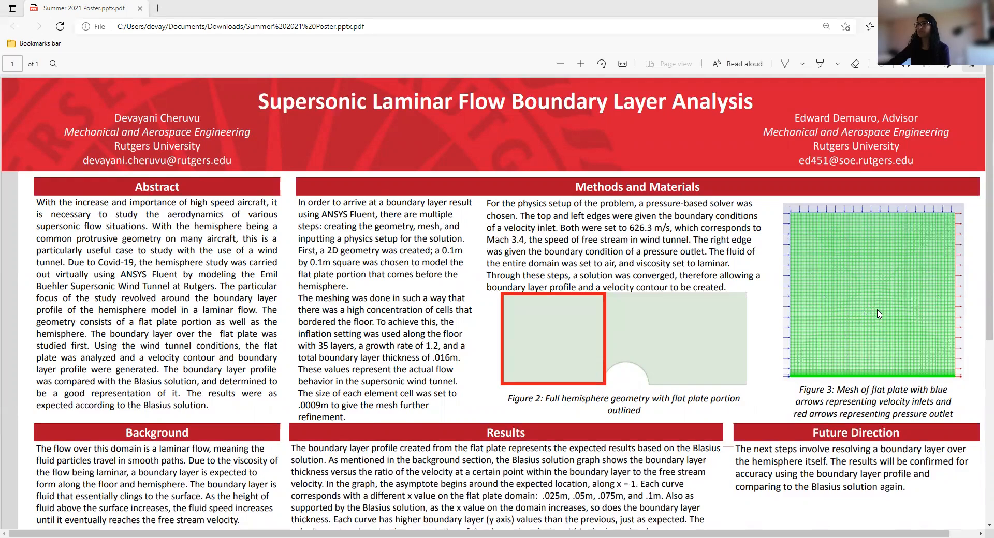
mouse_move(577, 205)
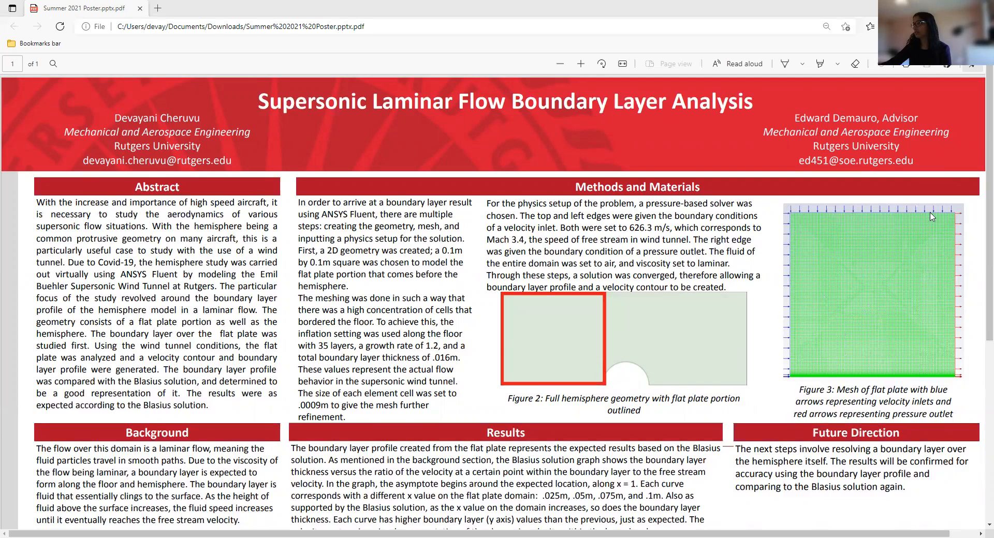
mouse_move(614, 235)
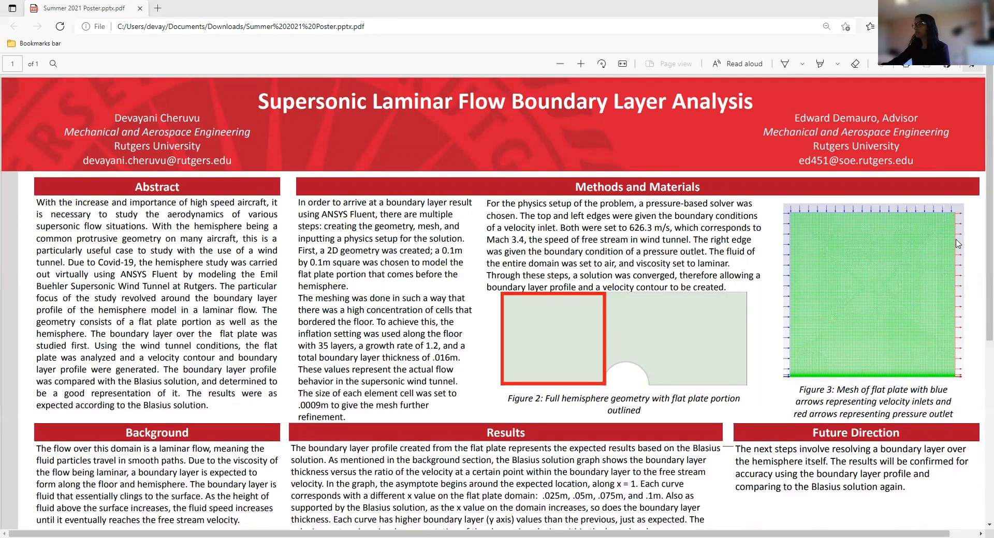
mouse_move(959, 221)
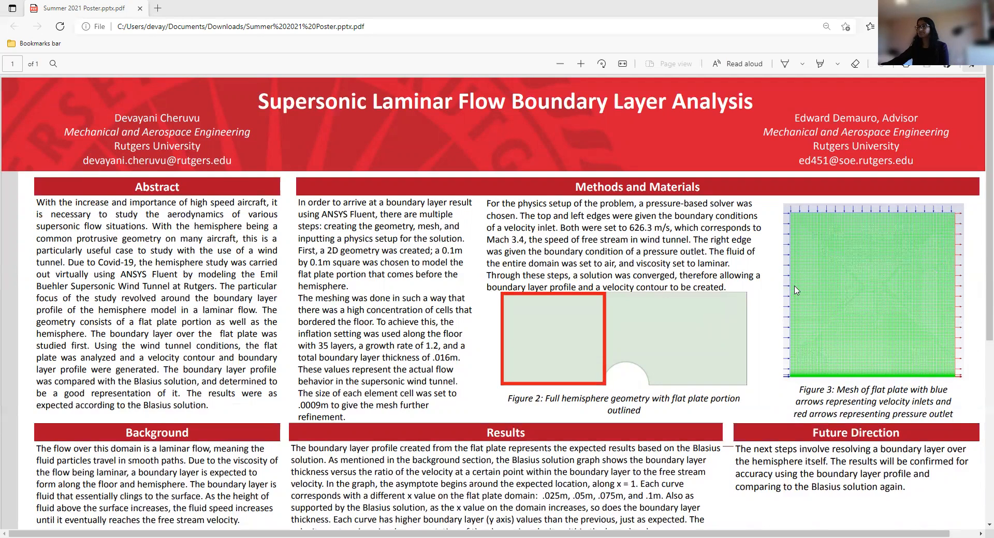
mouse_move(798, 286)
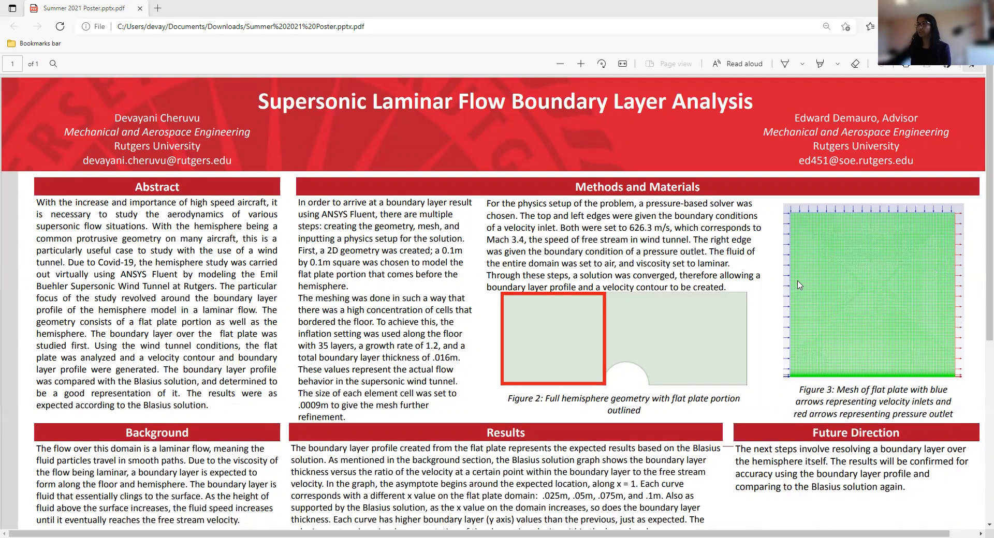
mouse_move(847, 244)
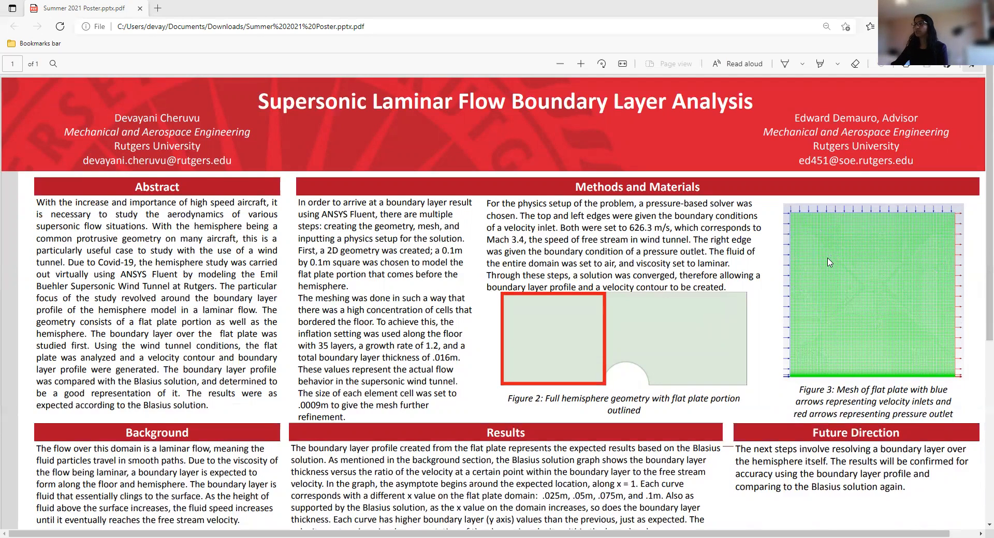
mouse_move(802, 264)
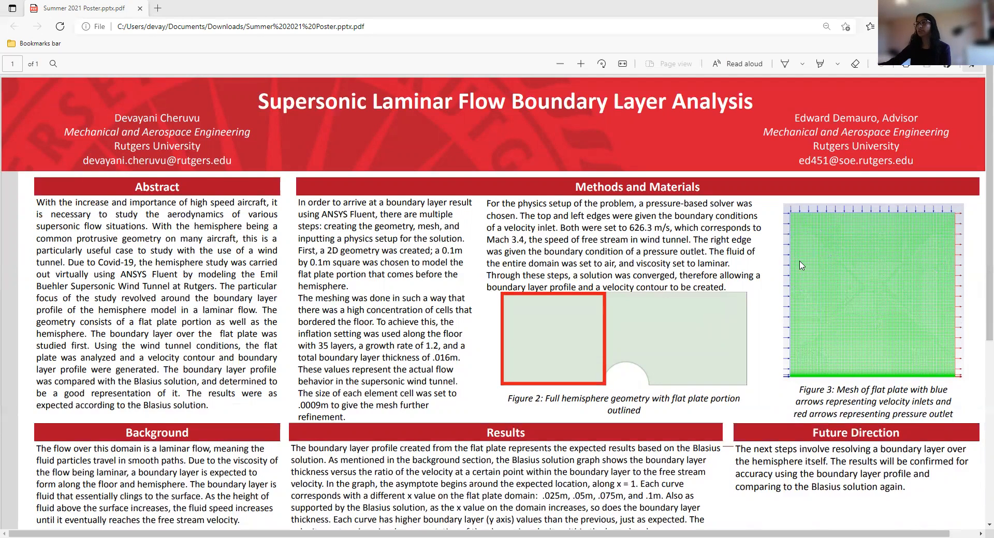
mouse_move(883, 292)
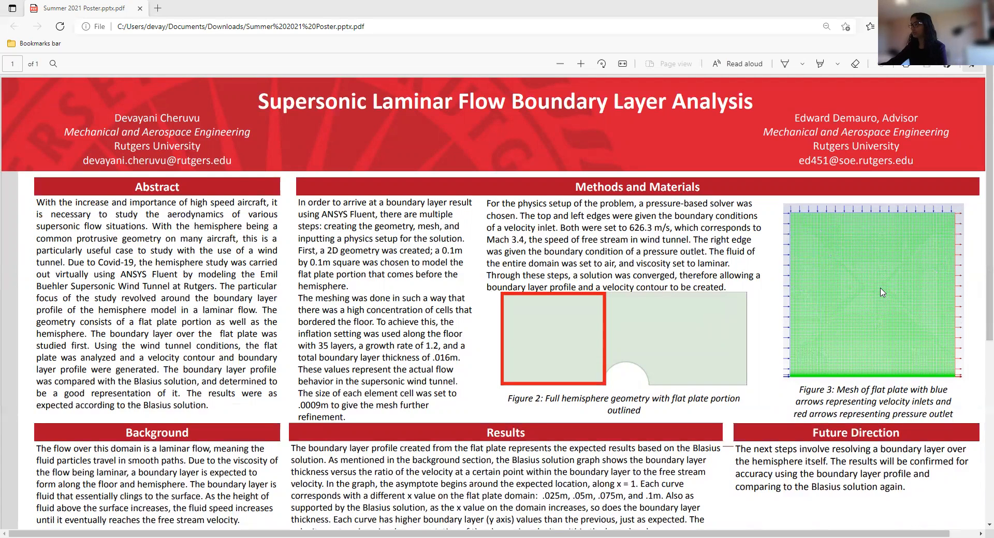
scroll("down", 3)
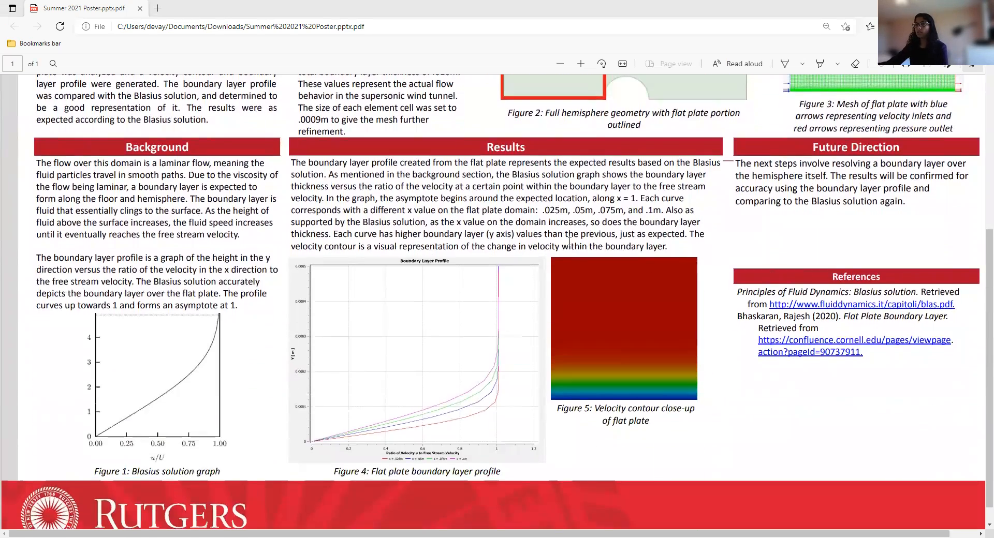
mouse_move(548, 272)
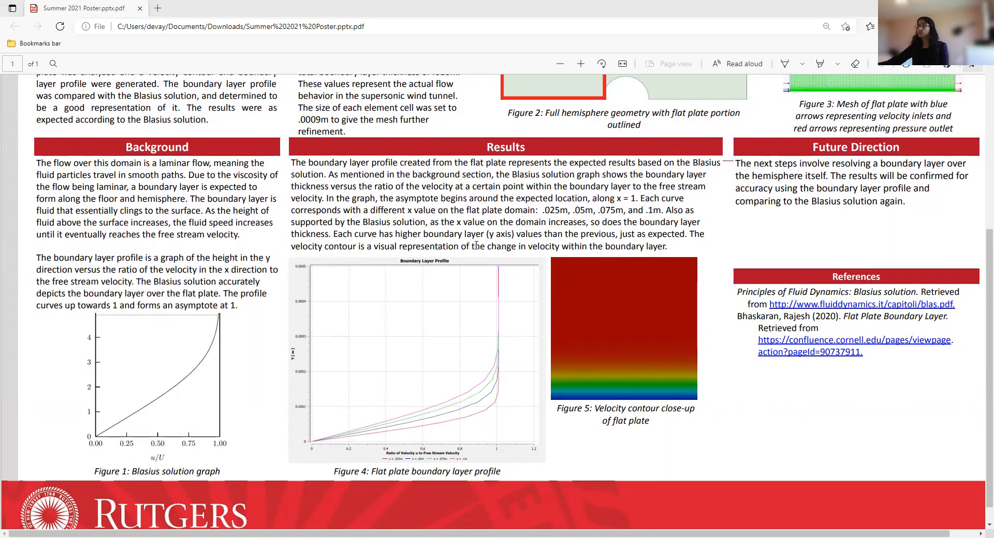
mouse_move(642, 369)
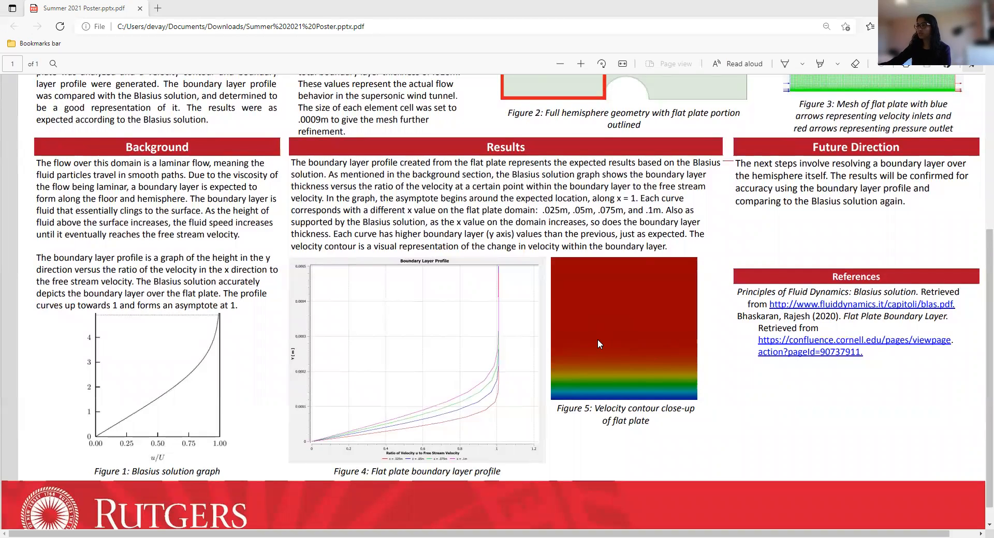
mouse_move(626, 347)
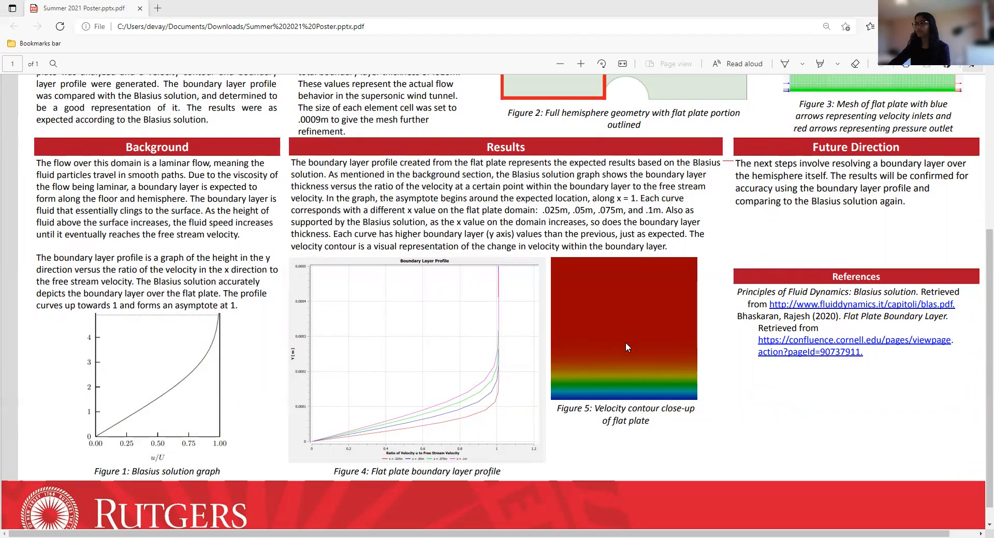
mouse_move(570, 418)
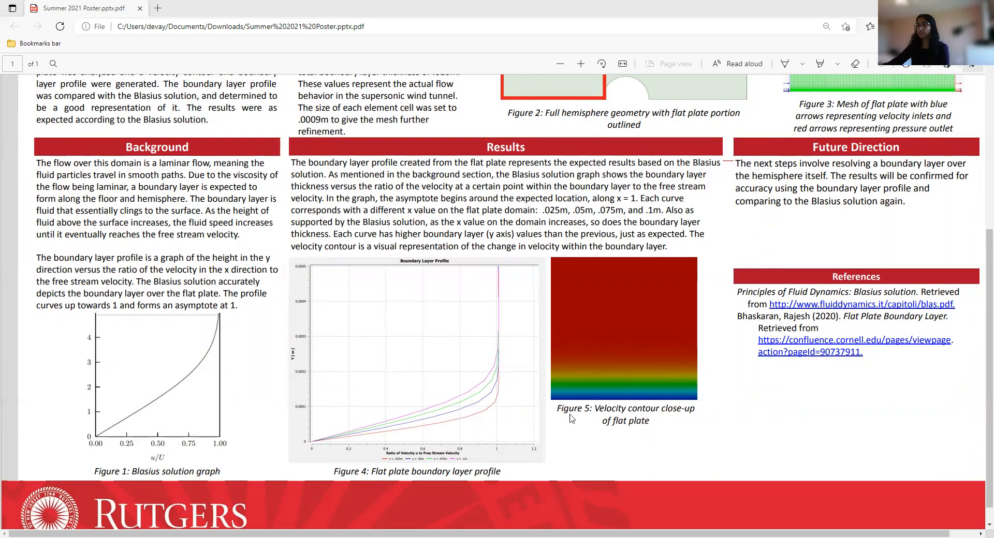
mouse_move(410, 193)
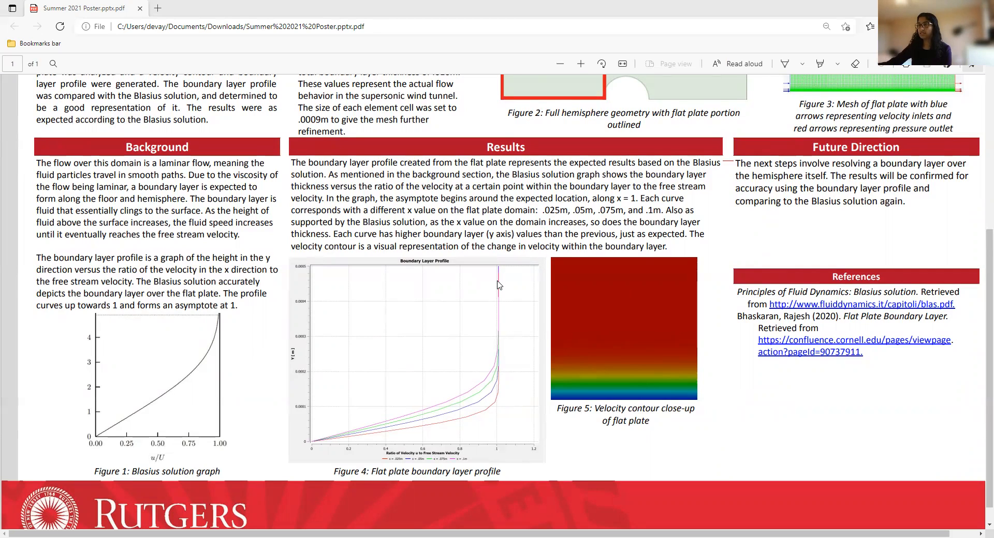
mouse_move(503, 485)
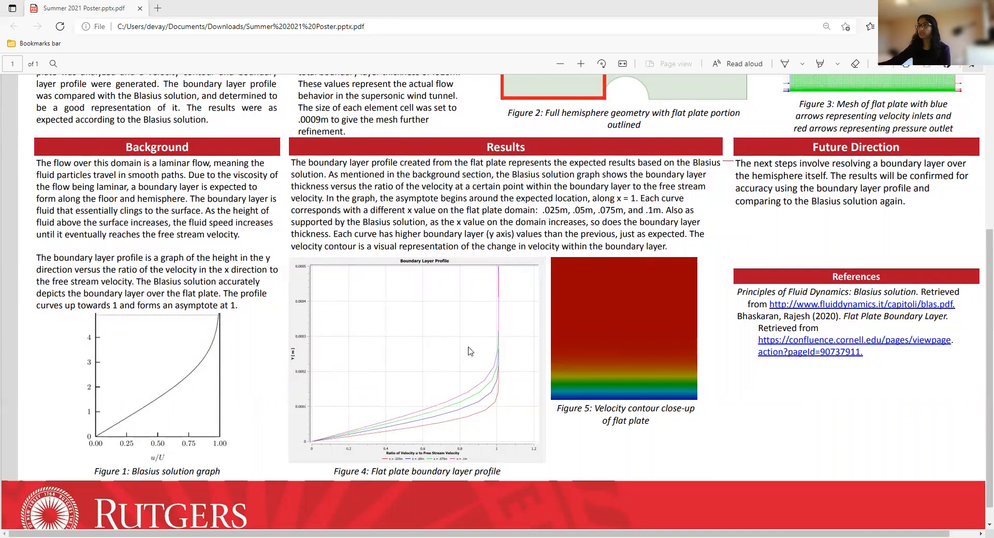
mouse_move(524, 288)
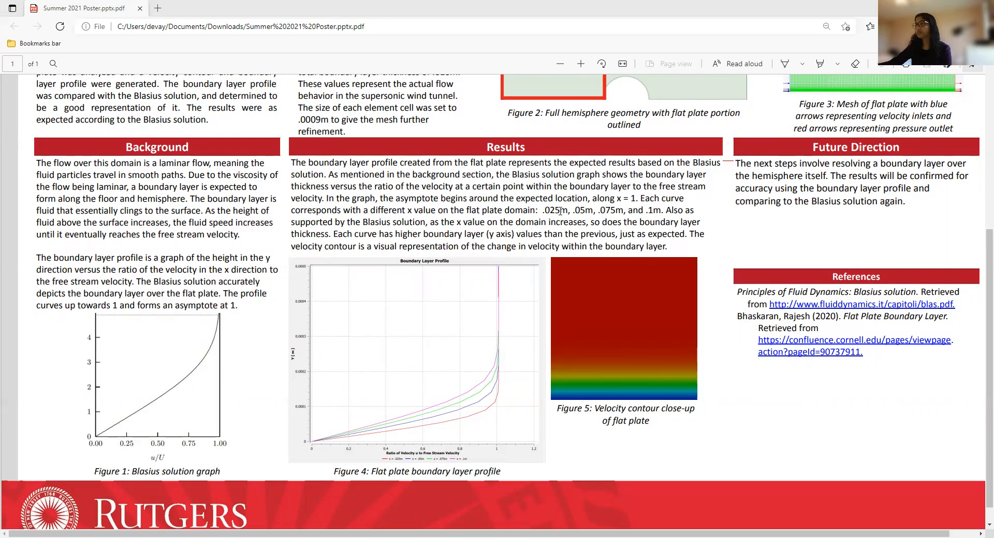
mouse_move(615, 212)
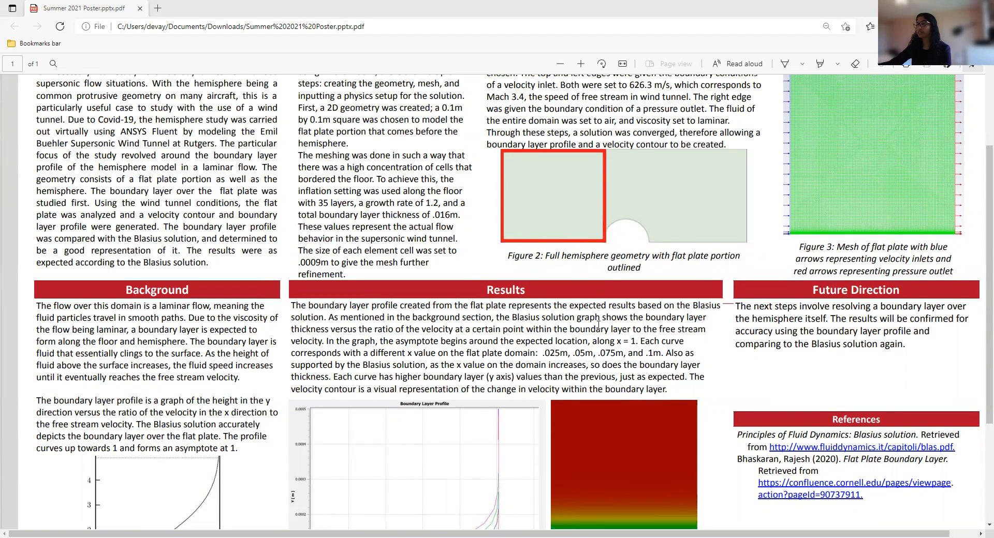
scroll("down", 3)
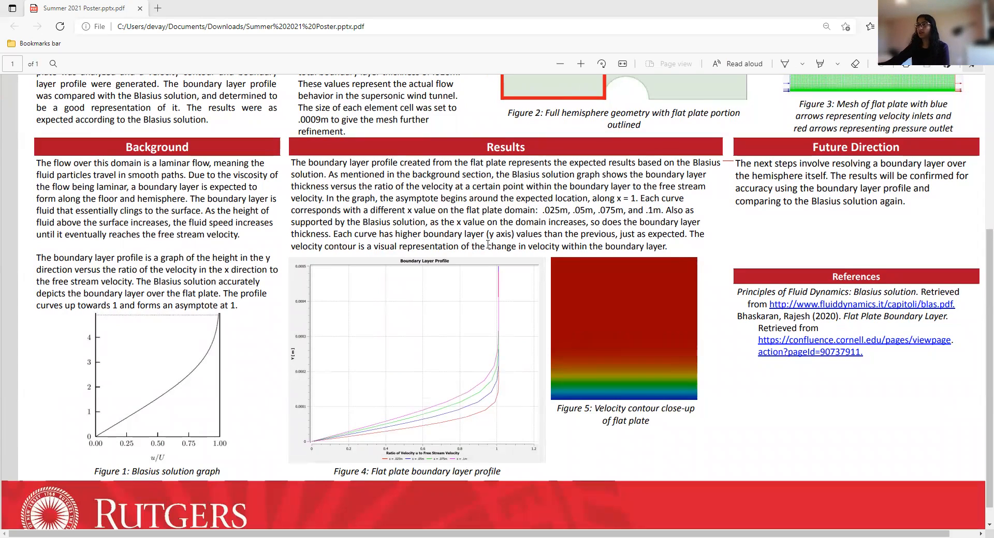
mouse_move(578, 243)
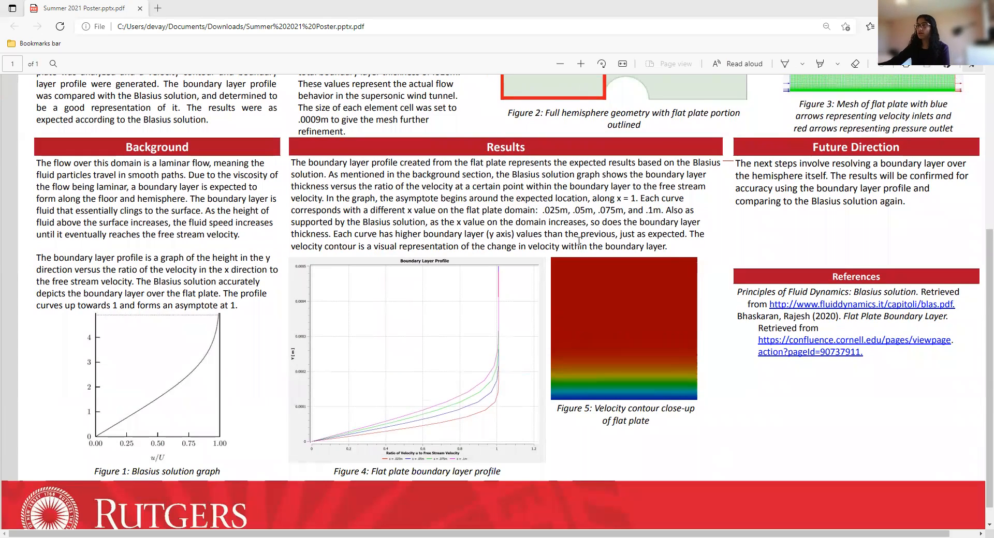
mouse_move(575, 243)
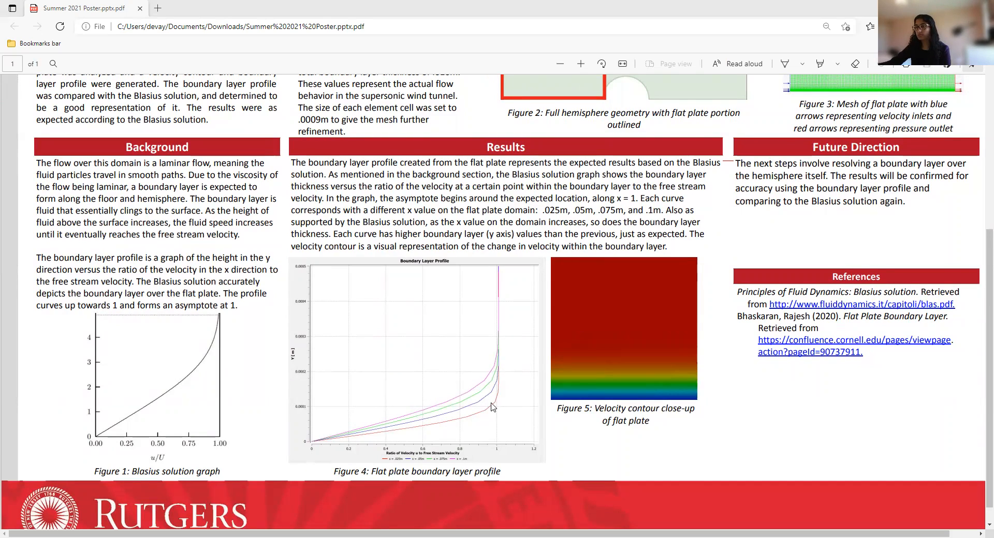
mouse_move(478, 408)
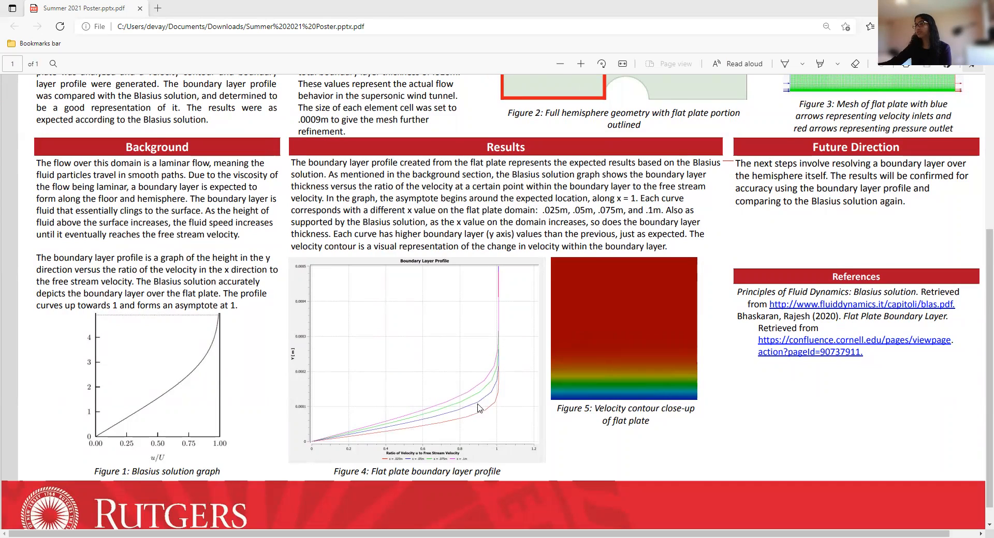
mouse_move(477, 398)
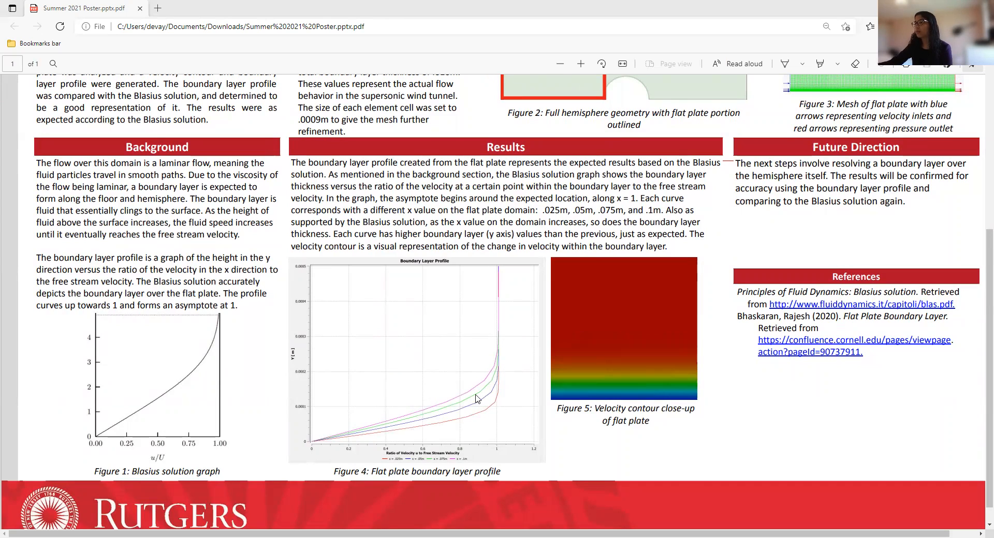
mouse_move(575, 102)
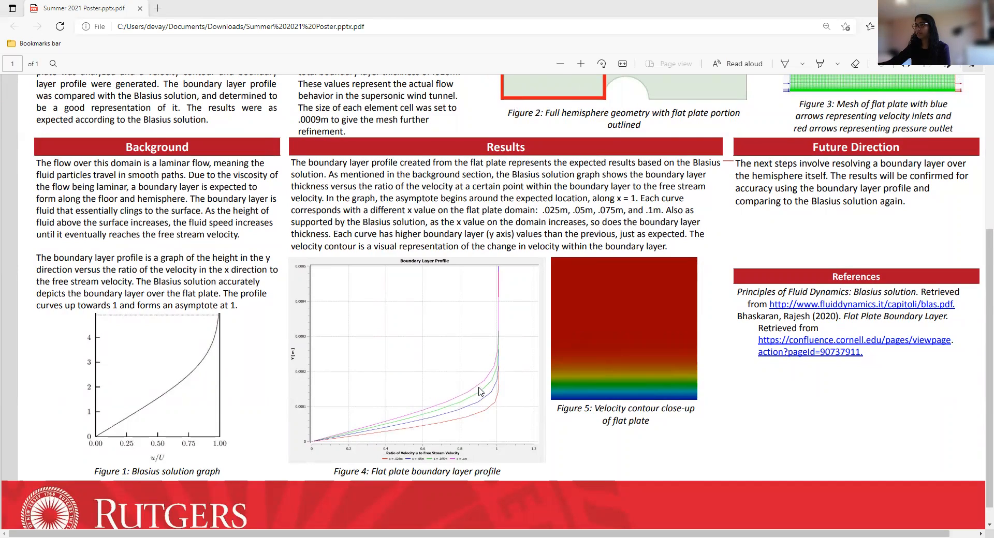
mouse_move(416, 357)
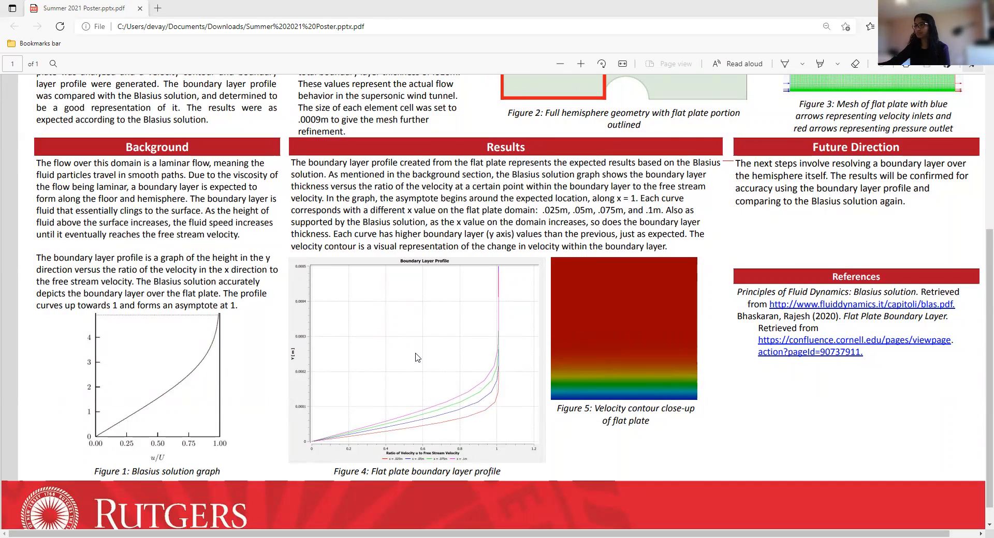